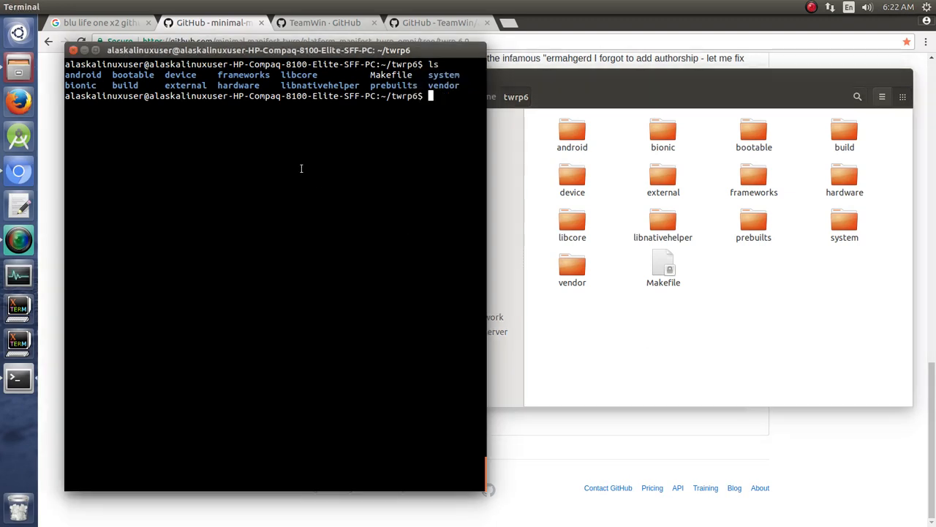
pyautogui.moveTo(606, 210)
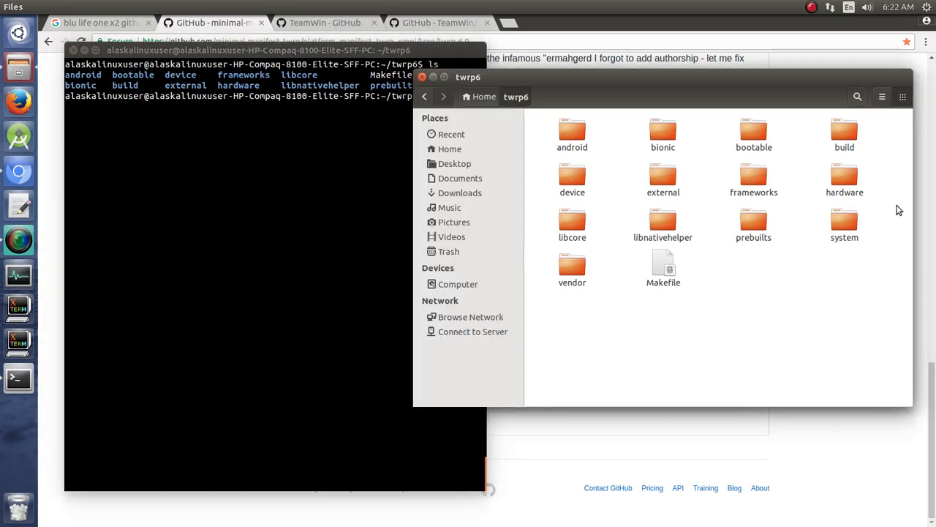
pyautogui.moveTo(627, 203)
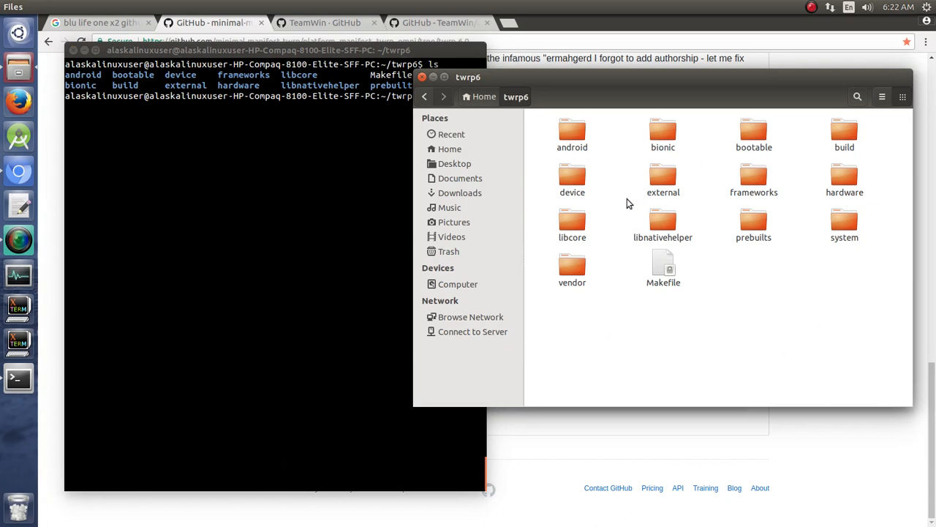
pyautogui.moveTo(594, 183)
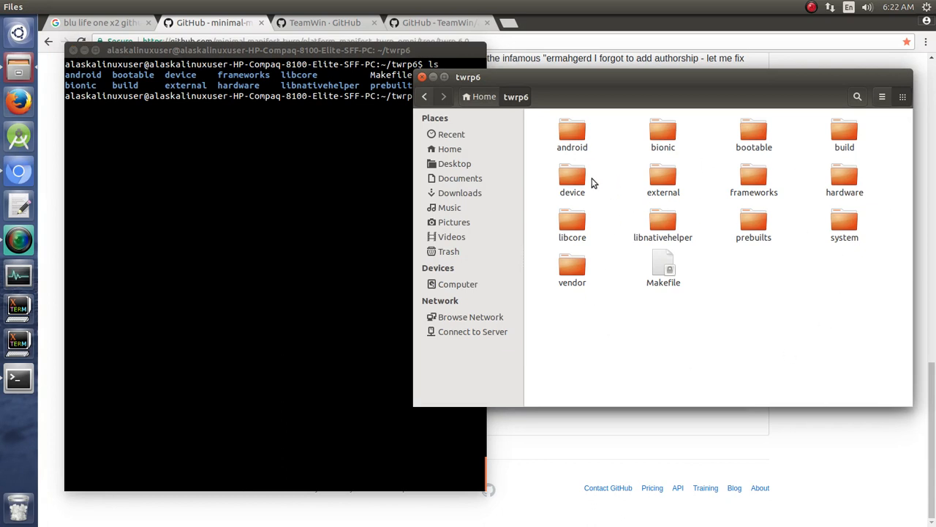
# Step: Browse the twrp6 tree's device/qcom and vendor folders, then return to the top folder
pyautogui.doubleClick(572, 176)
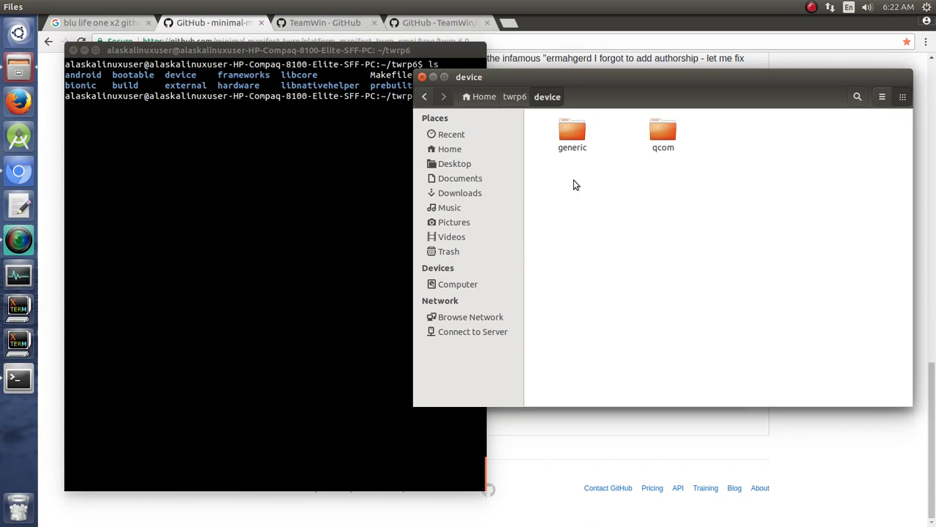
pyautogui.doubleClick(663, 132)
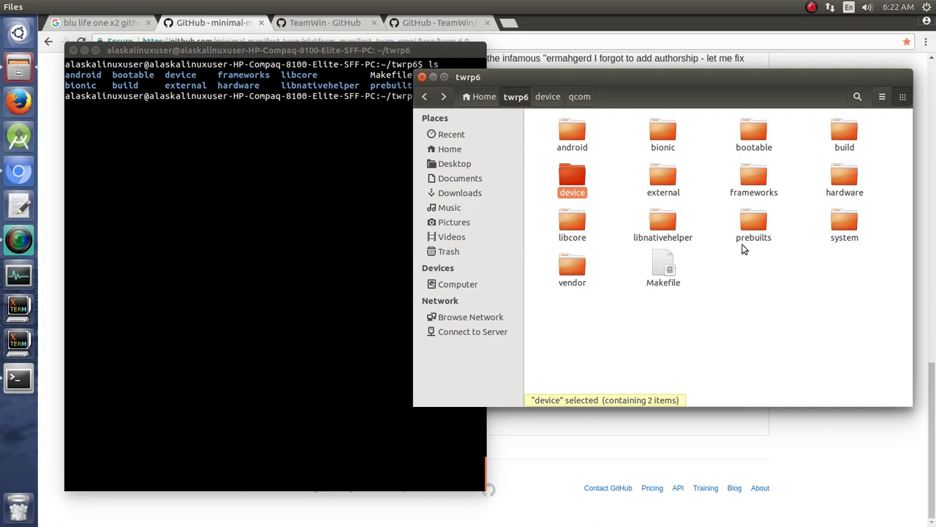
pyautogui.moveTo(844, 223)
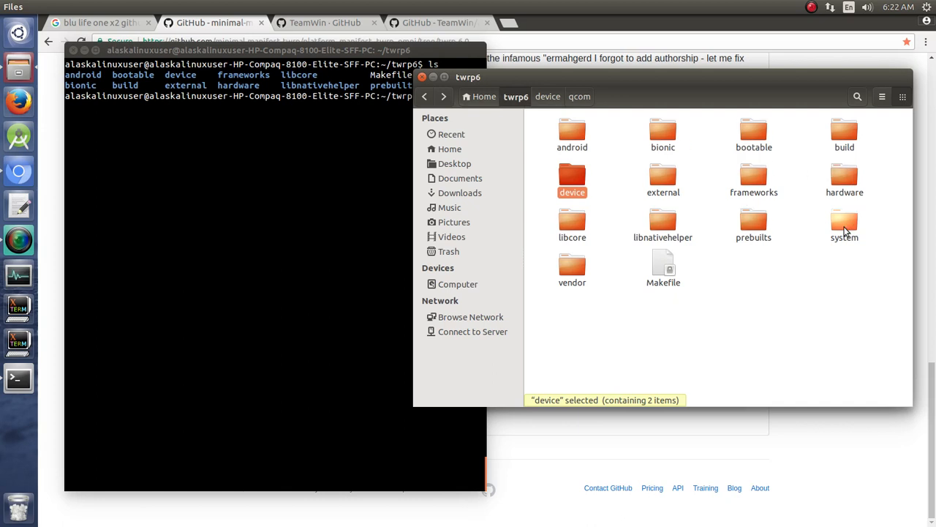
pyautogui.moveTo(721, 189)
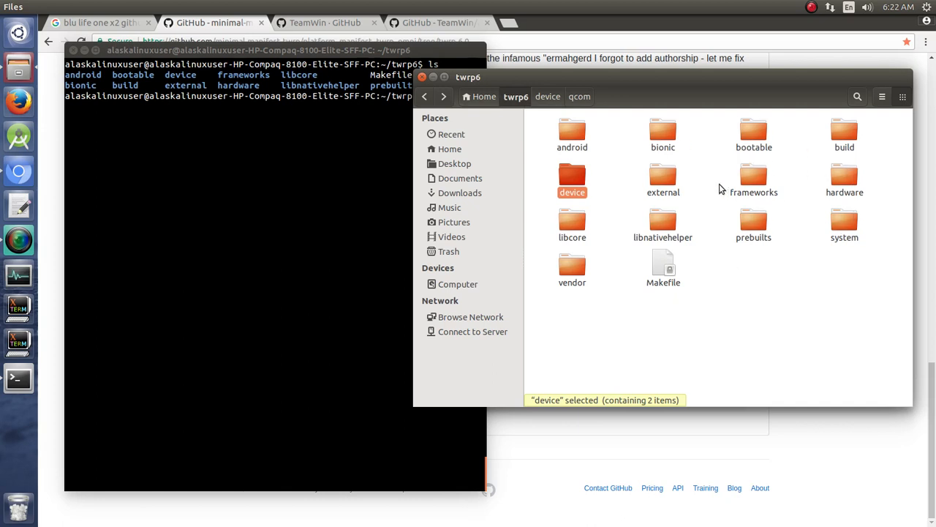
pyautogui.moveTo(432, 200)
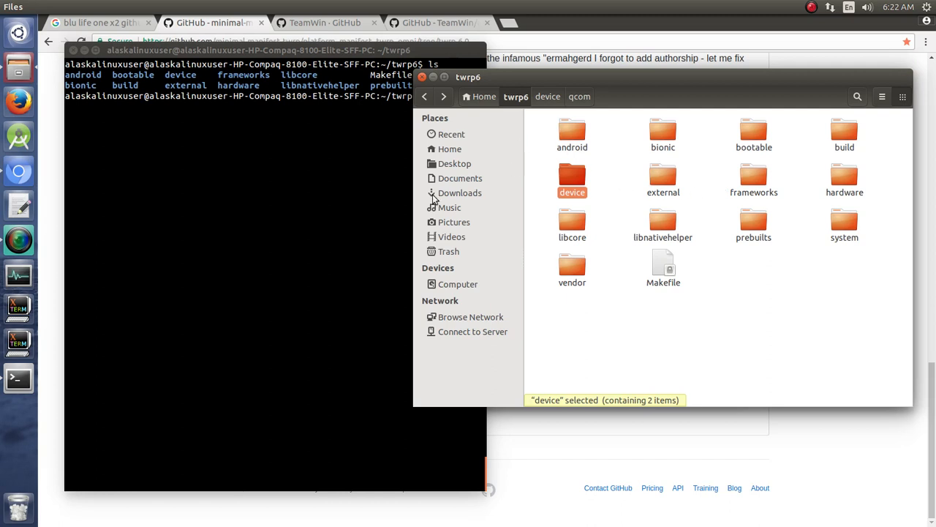
pyautogui.moveTo(344, 224)
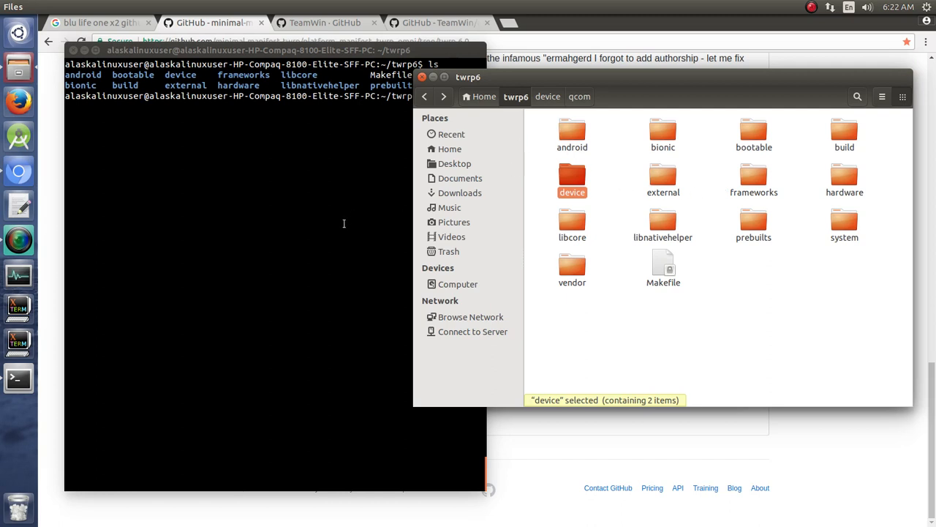
pyautogui.moveTo(682, 231)
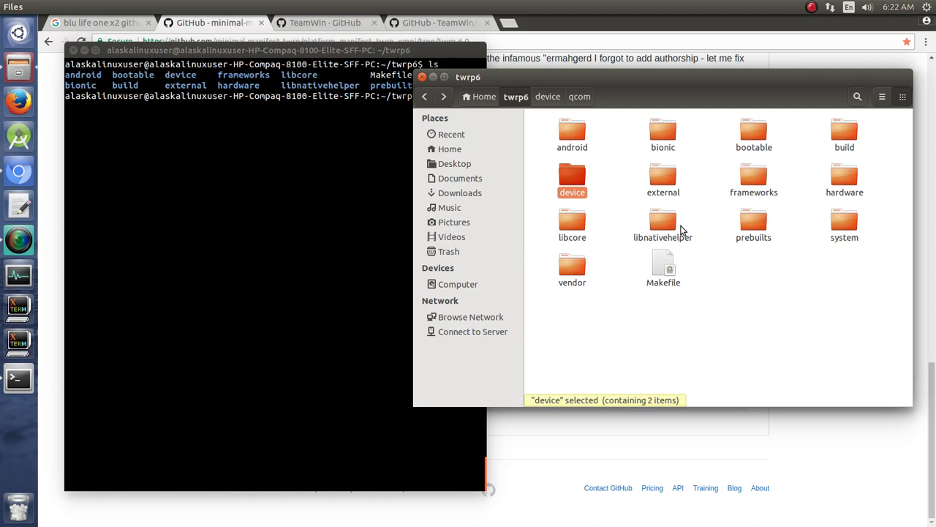
pyautogui.moveTo(724, 183)
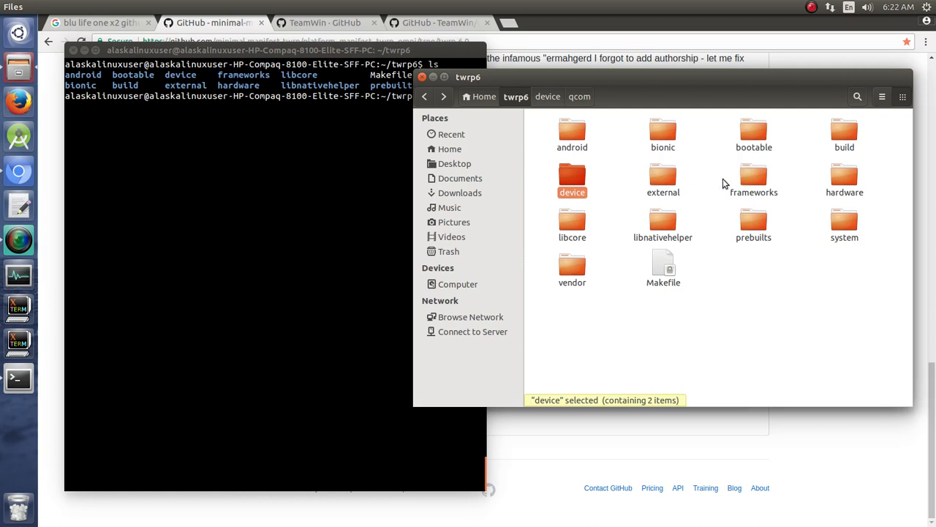
pyautogui.moveTo(271, 247)
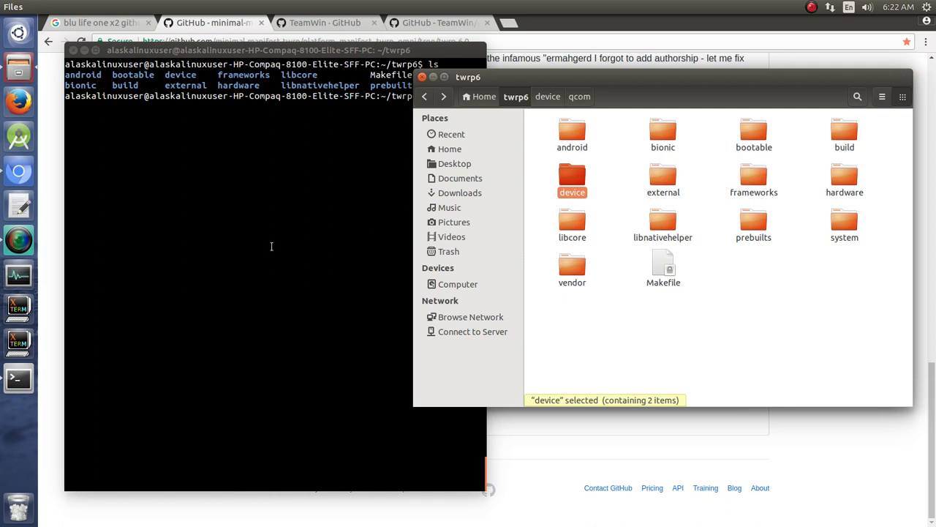
pyautogui.doubleClick(572, 269)
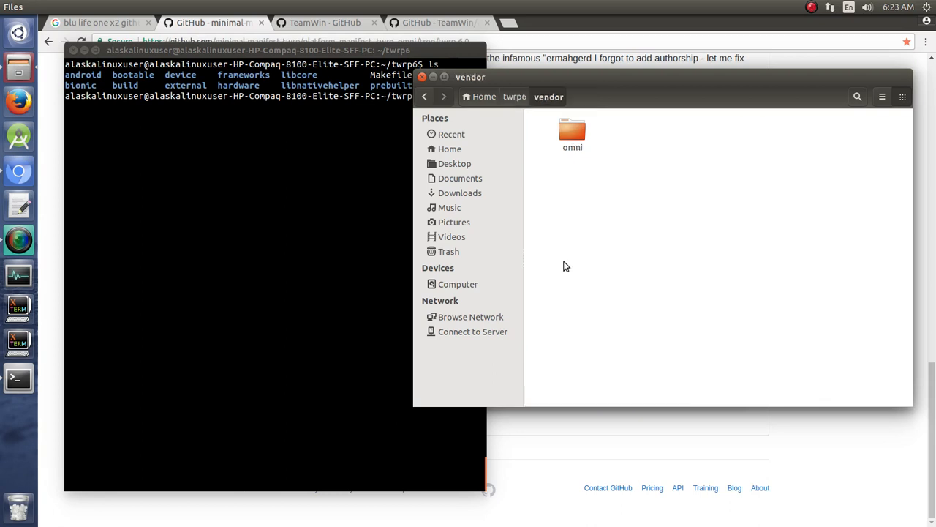
pyautogui.moveTo(532, 112)
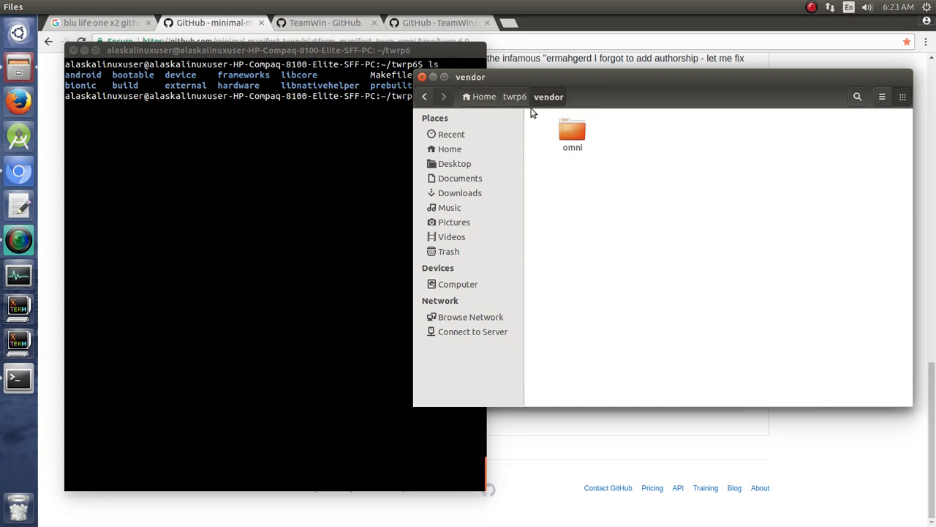
pyautogui.click(515, 96)
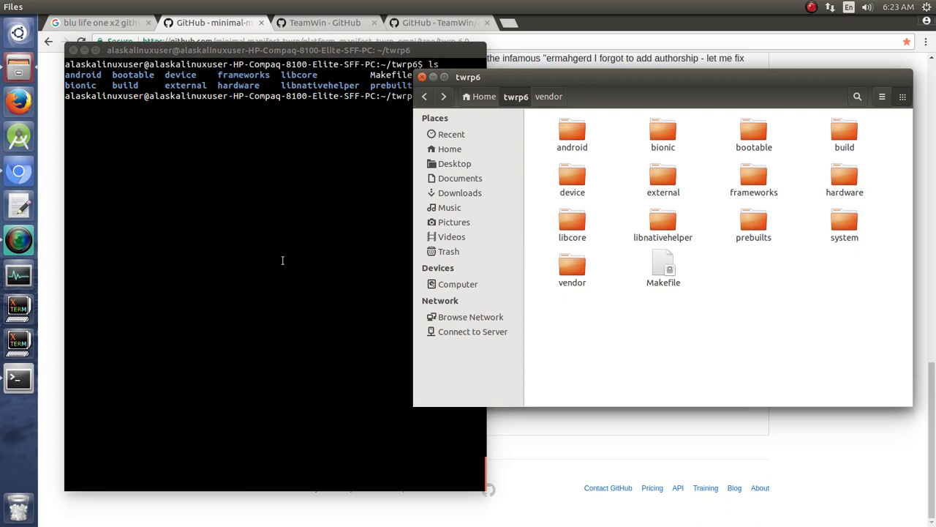
# Step: Source build/envsetup.sh in the twrp6 terminal
pyautogui.click(282, 260)
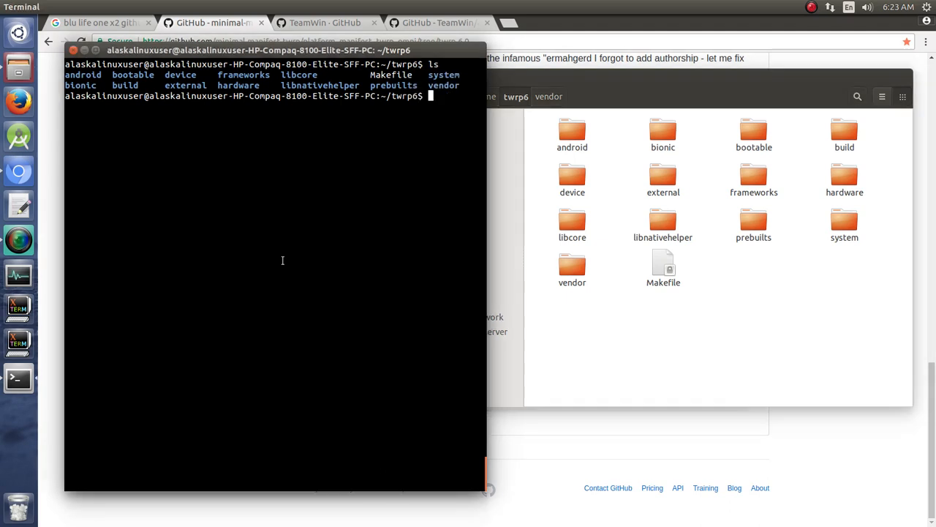
pyautogui.write('. build')
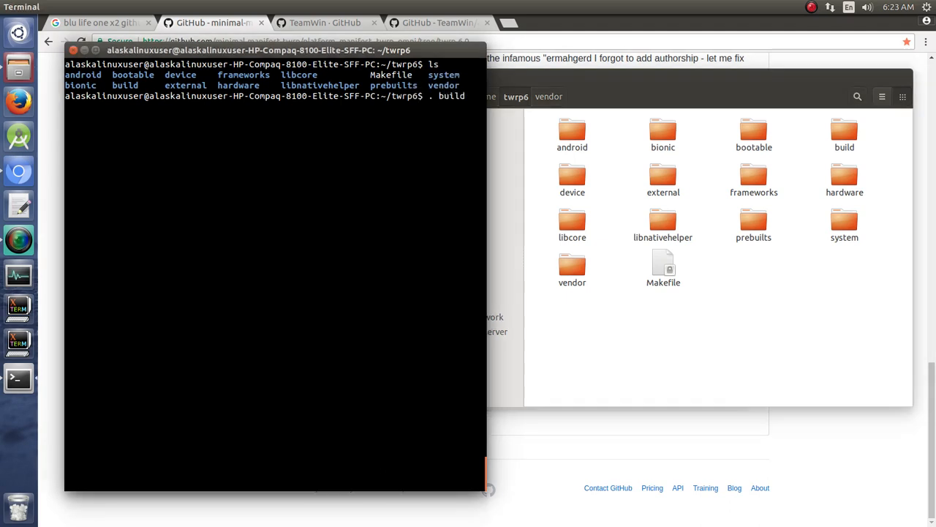
pyautogui.press('Return')
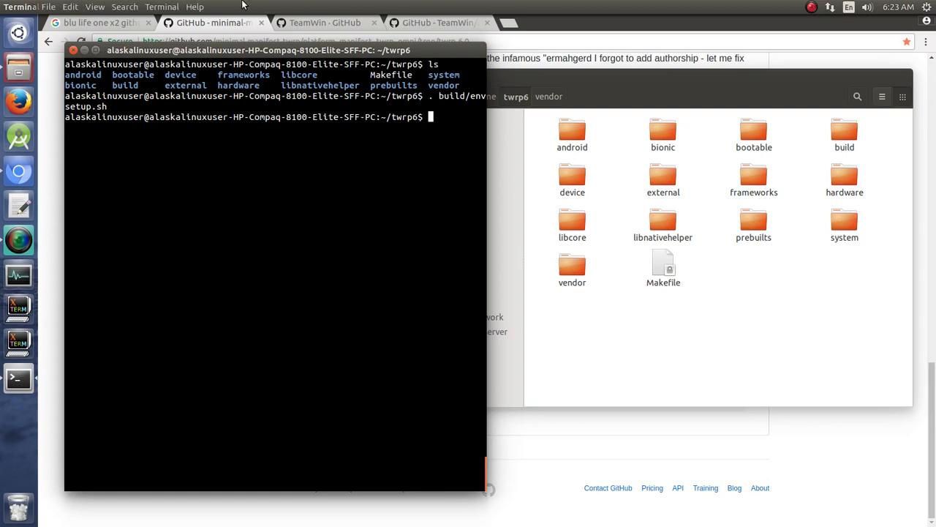
# Step: Show the minimal-manifest-twrp tab with the twrp-6.0 build instructions in Chromium
pyautogui.click(325, 22)
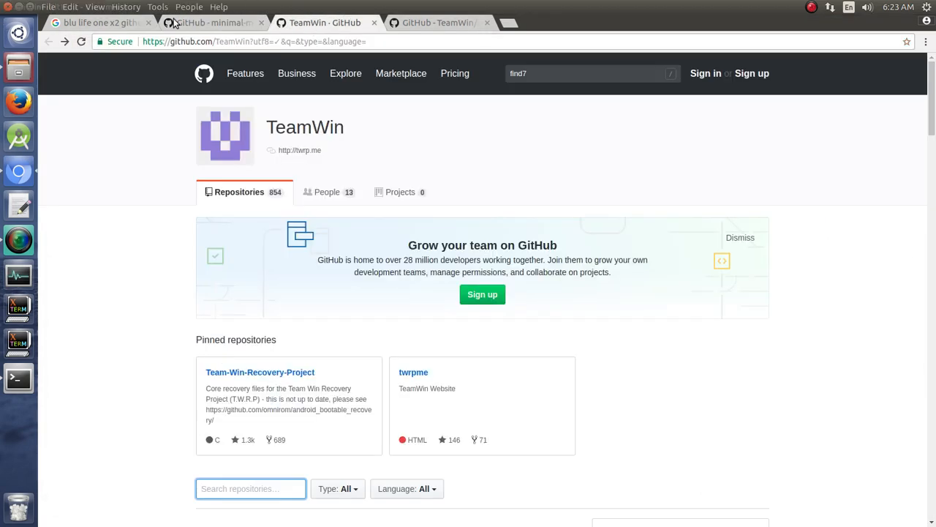
pyautogui.click(212, 23)
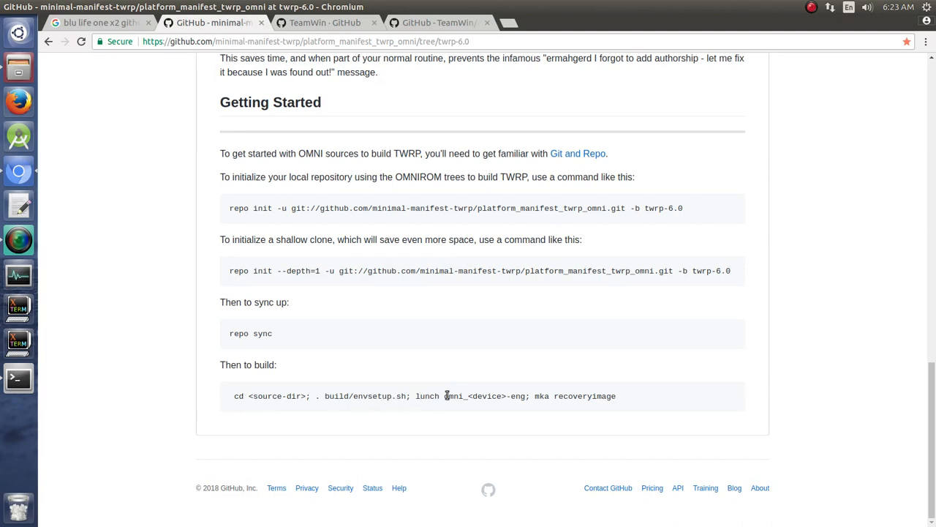
pyautogui.moveTo(654, 404)
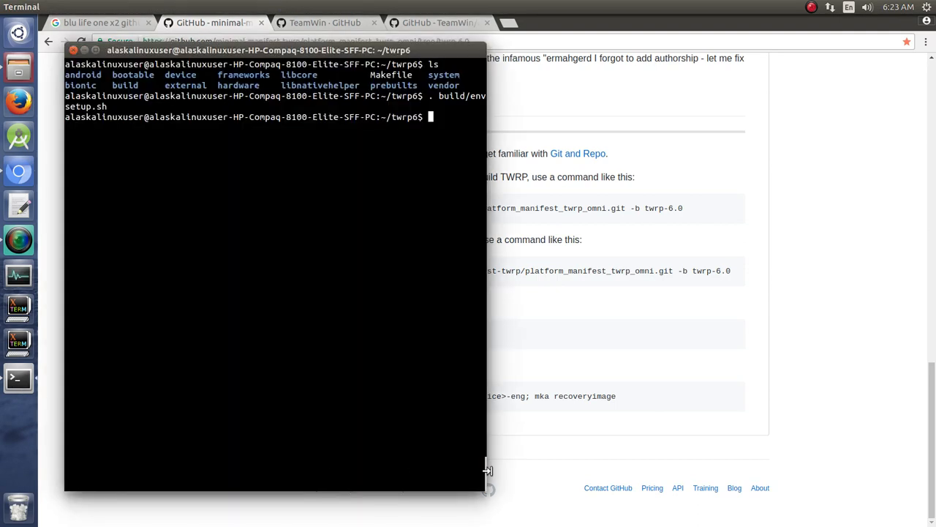
# Step: Run lunch to list the default build combos, then cancel the menu
pyautogui.scroll(3)
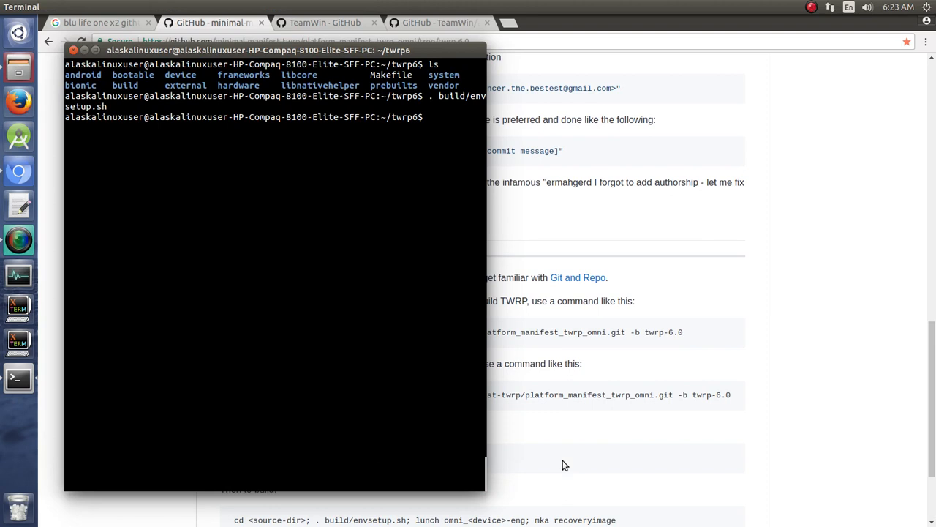
pyautogui.moveTo(352, 324)
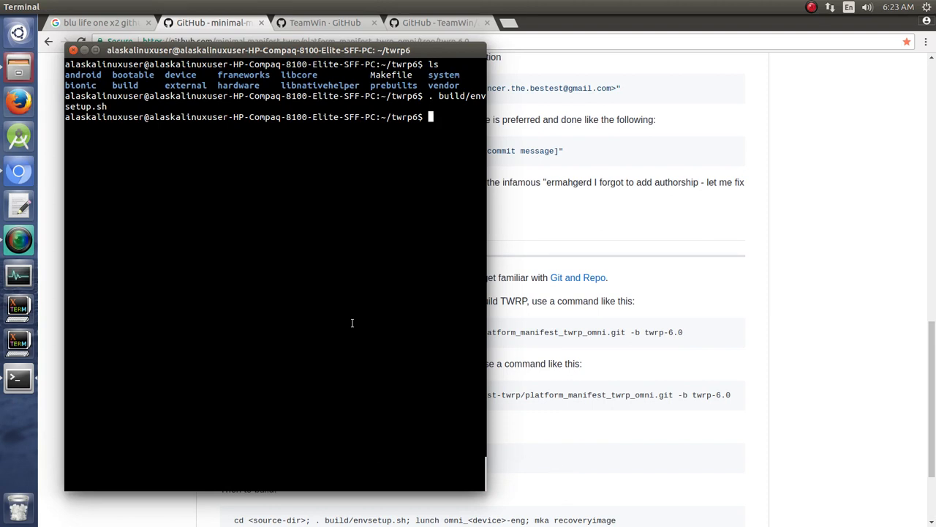
pyautogui.write('luc')
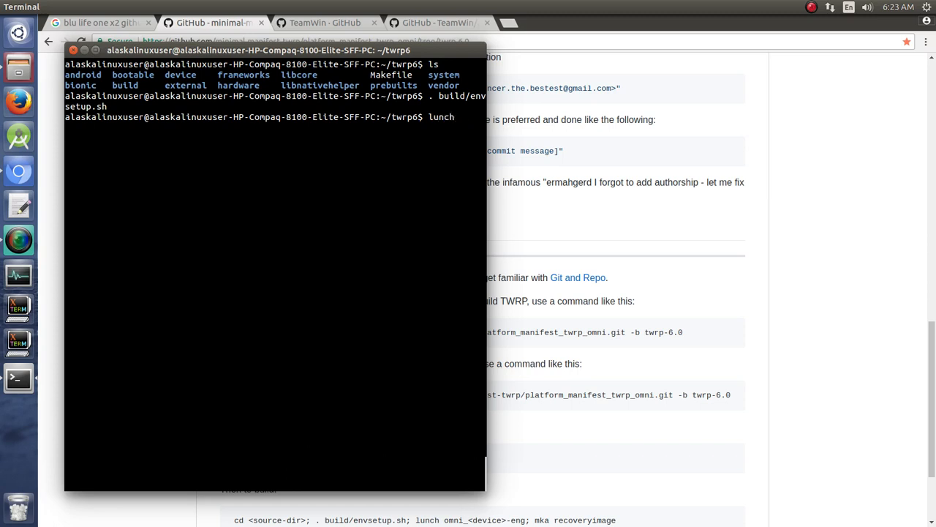
pyautogui.write('om')
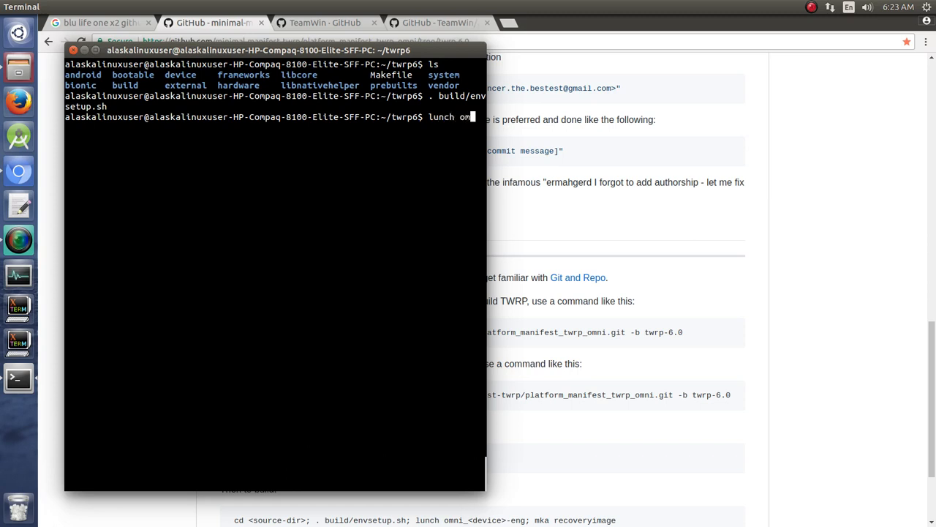
pyautogui.press('Return')
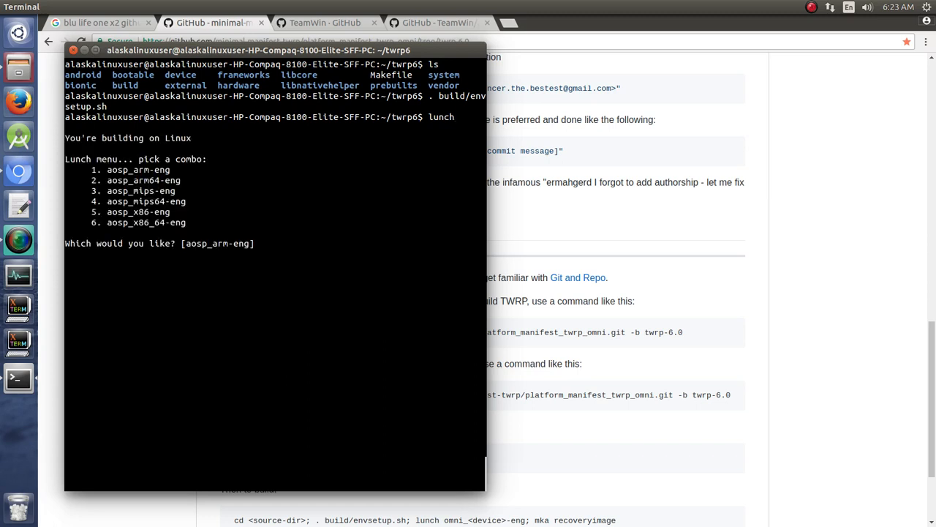
pyautogui.press('ctrl+c')
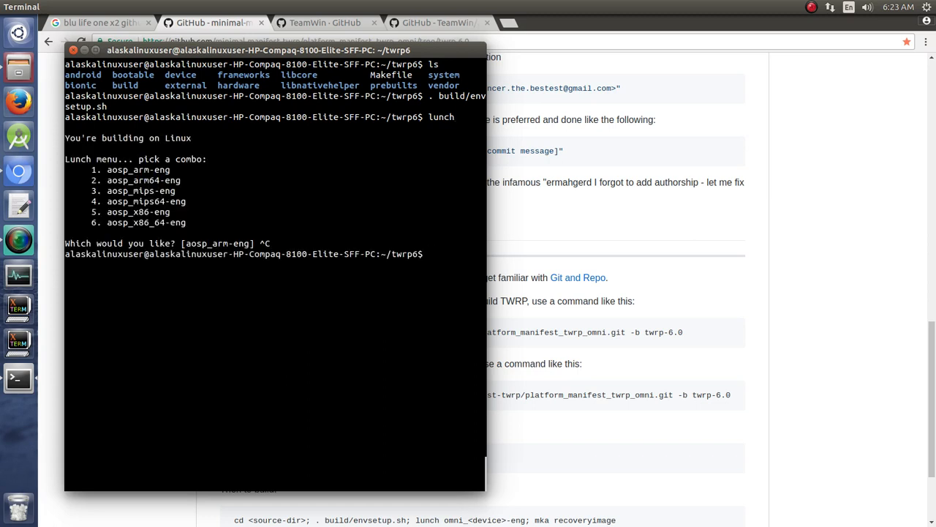
# Step: Type lunch omni_find7op-eng at the prompt
pyautogui.write('lunch omni_')
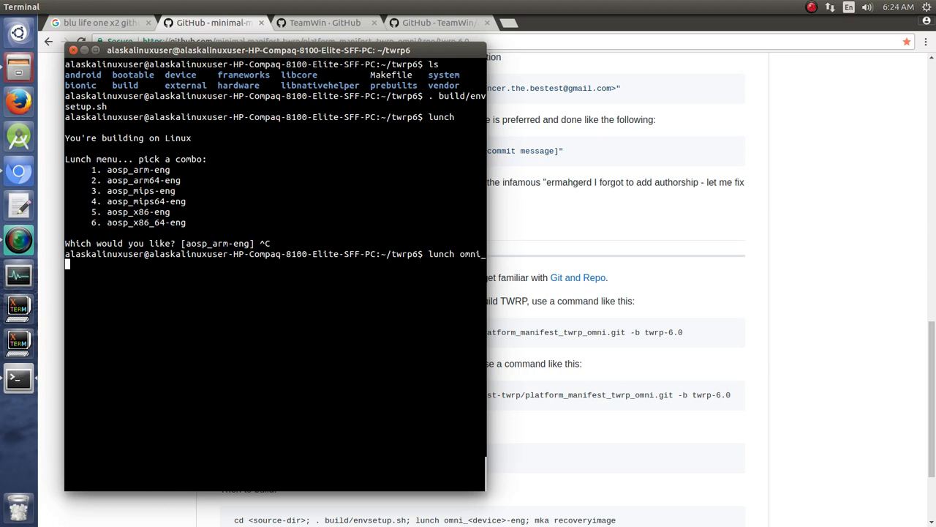
pyautogui.write('find7op-')
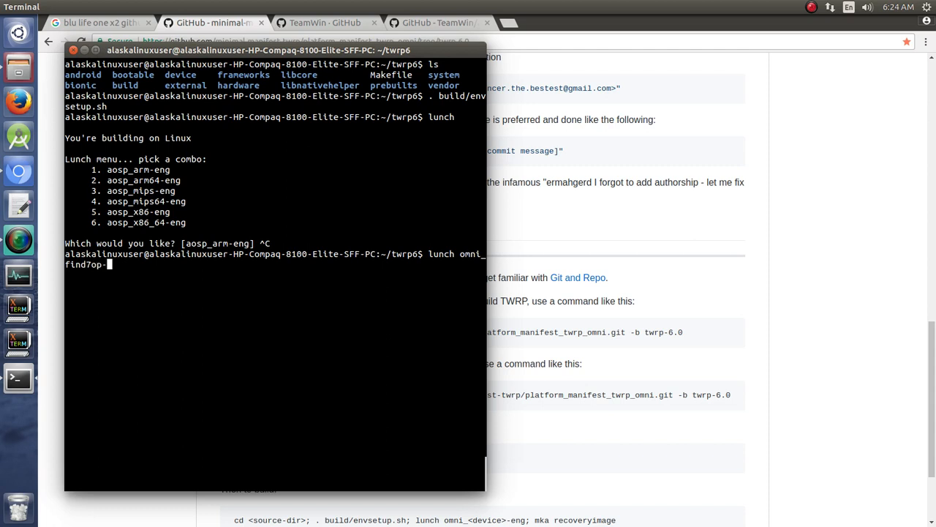
pyautogui.write('eng')
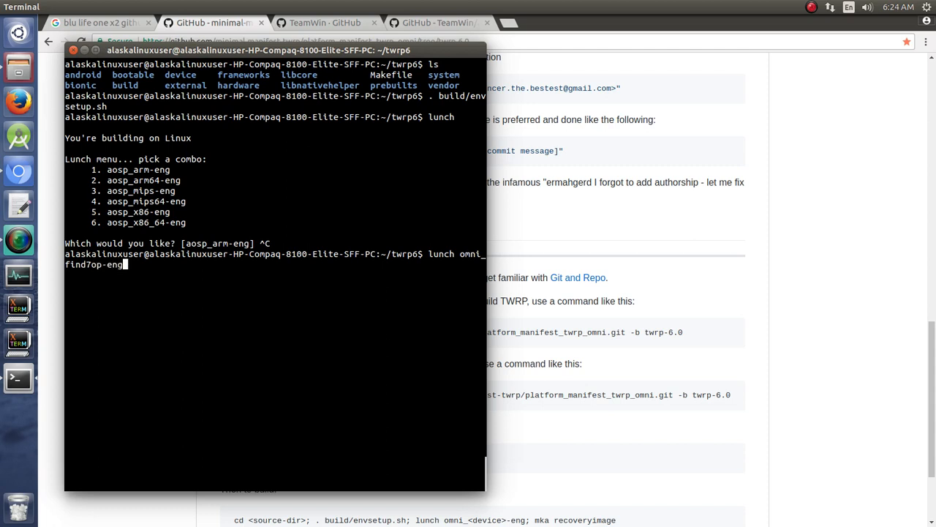
pyautogui.press('Return')
pyautogui.write('github themuppets')
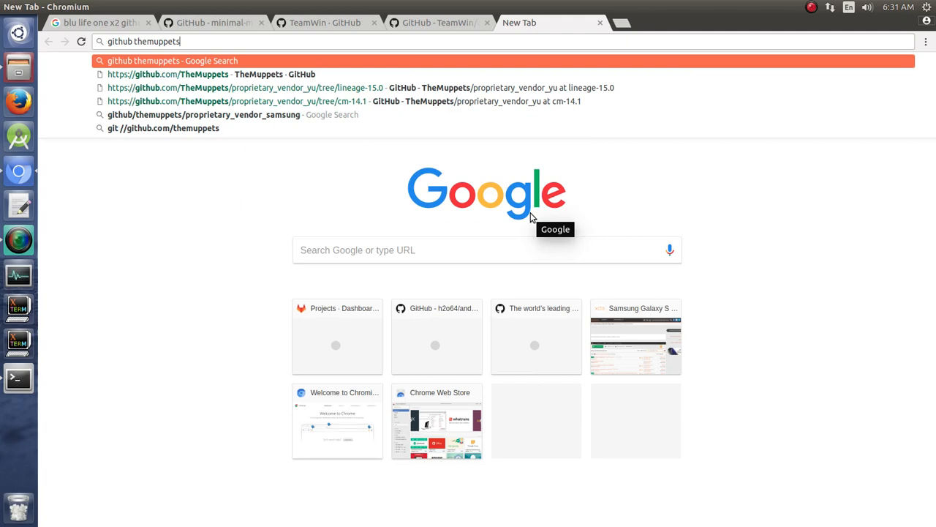
# Step: Search TheMuppets for oppo, open proprietary_vendor_oppo, and switch to the cm-13.0 branch
pyautogui.click(207, 74)
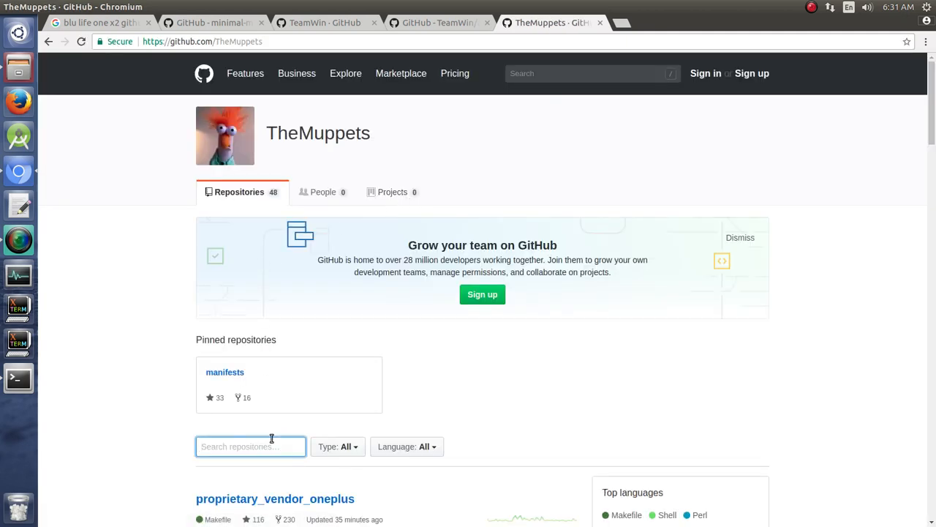
pyautogui.write('oppo')
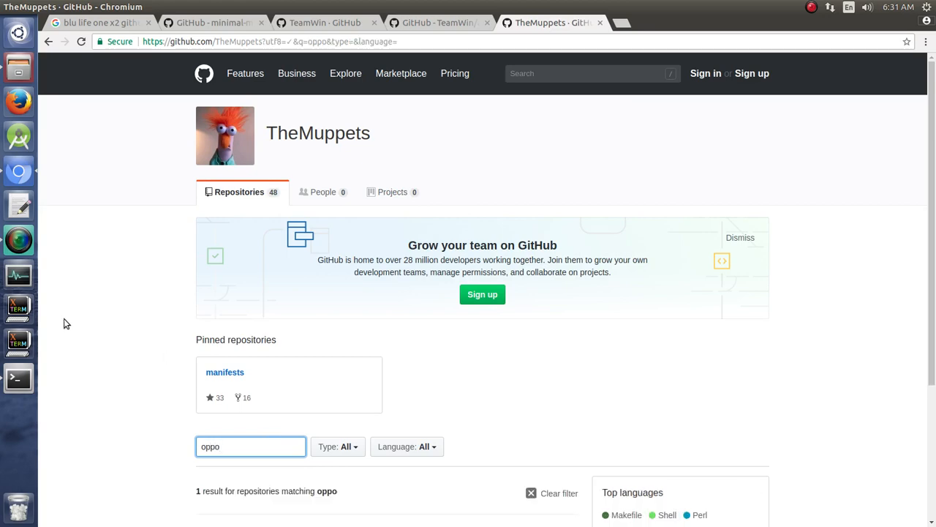
pyautogui.scroll(-3)
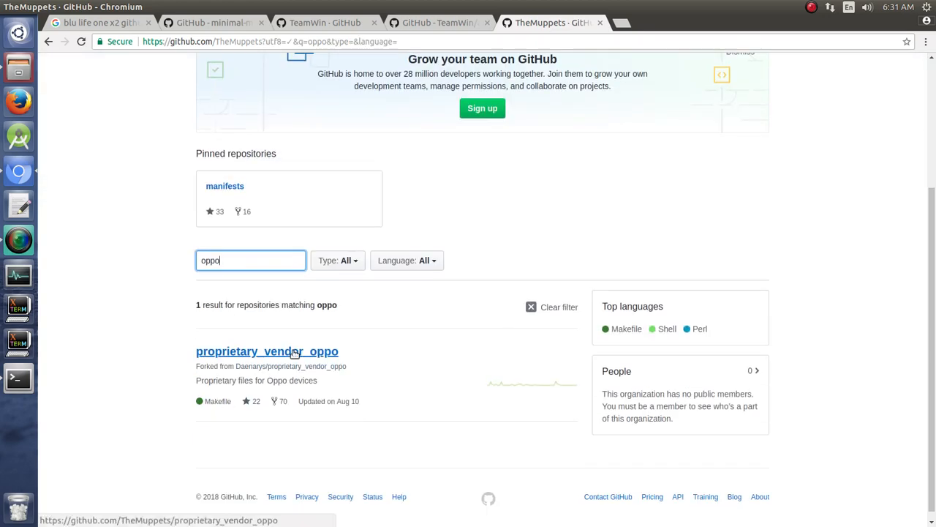
pyautogui.click(267, 351)
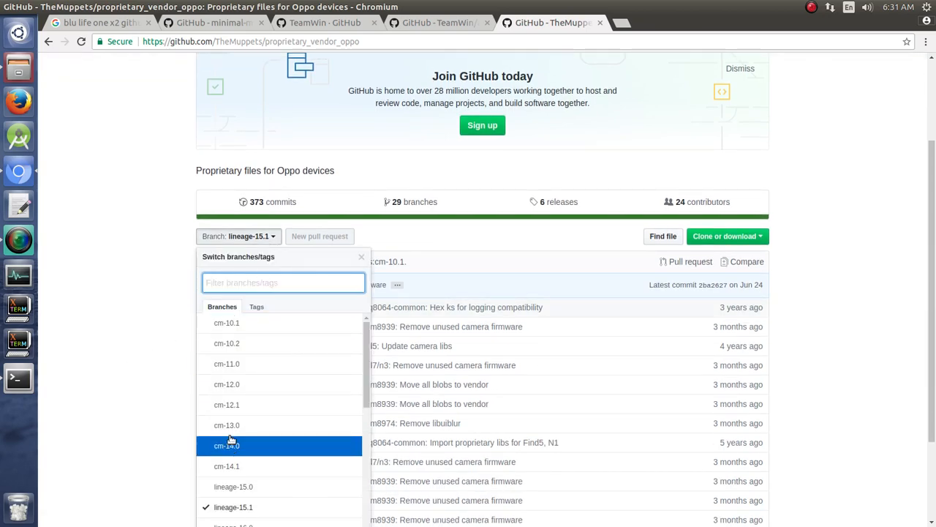
pyautogui.click(227, 425)
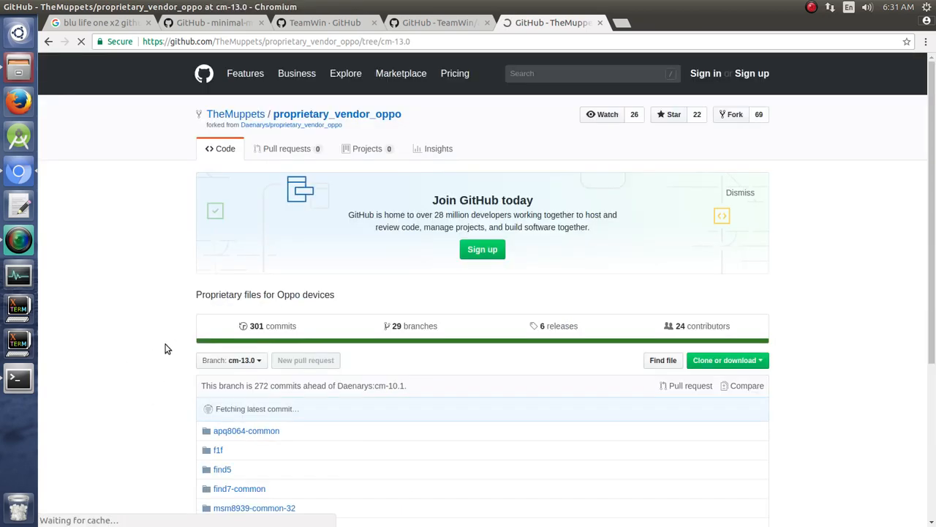
pyautogui.scroll(-3)
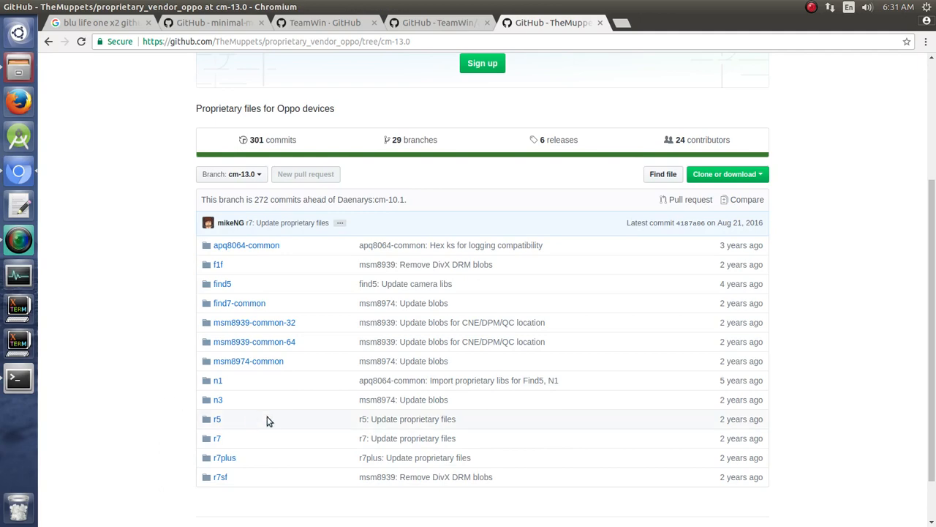
pyautogui.moveTo(243, 372)
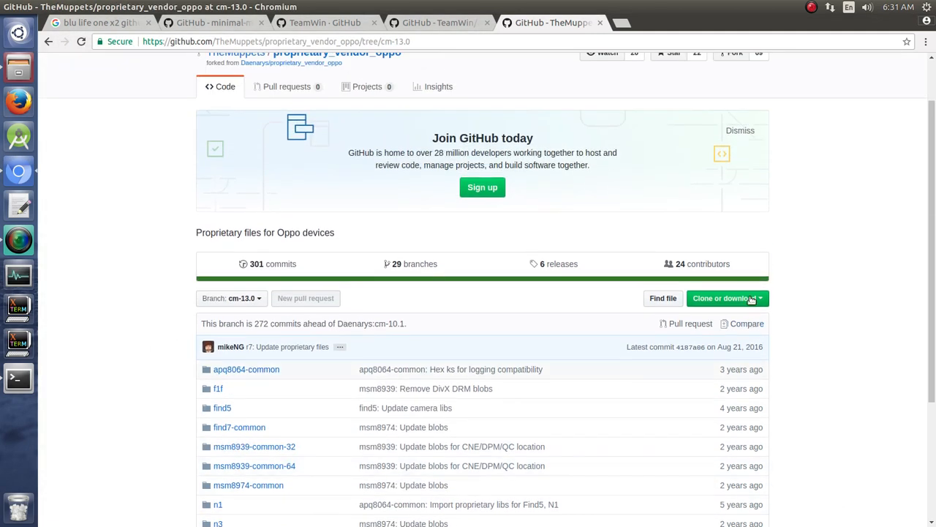
pyautogui.scroll(3)
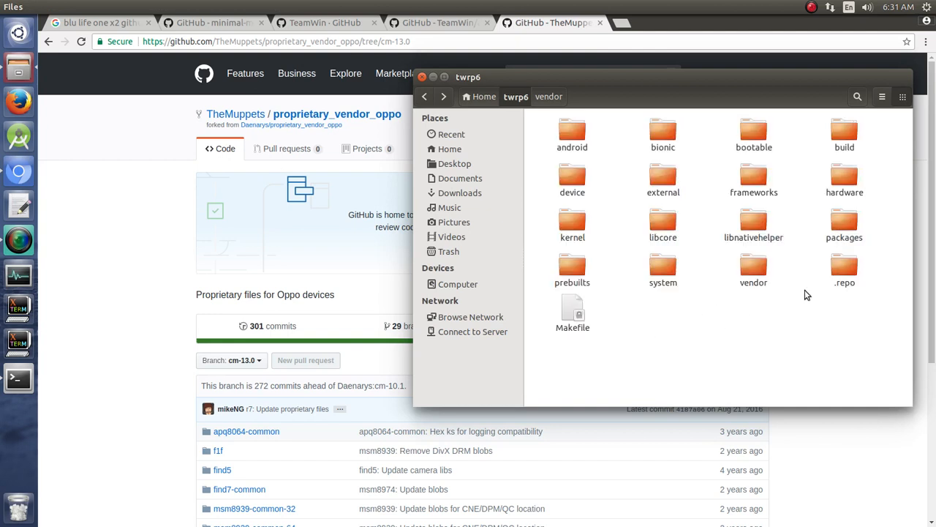
# Step: Open twrp6/.repo/local_manifests/roomservice.xml in the text editor
pyautogui.doubleClick(844, 269)
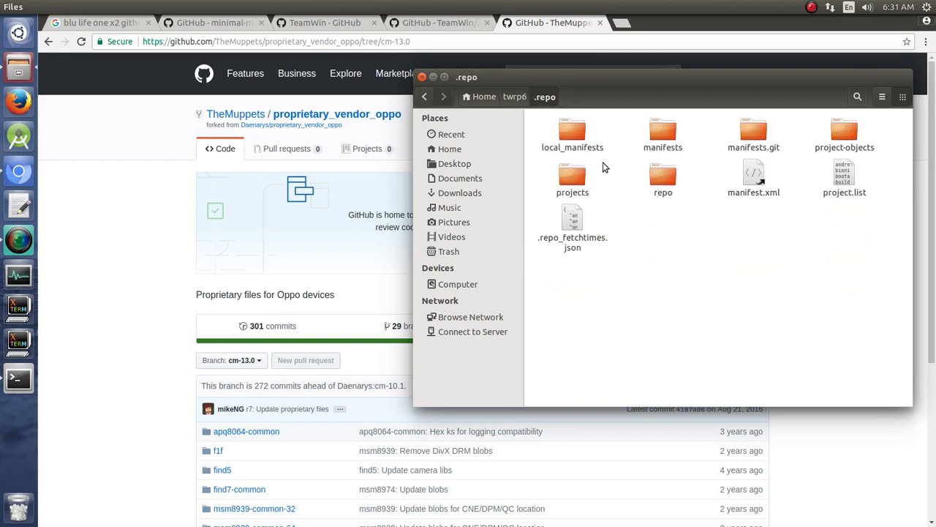
pyautogui.doubleClick(572, 131)
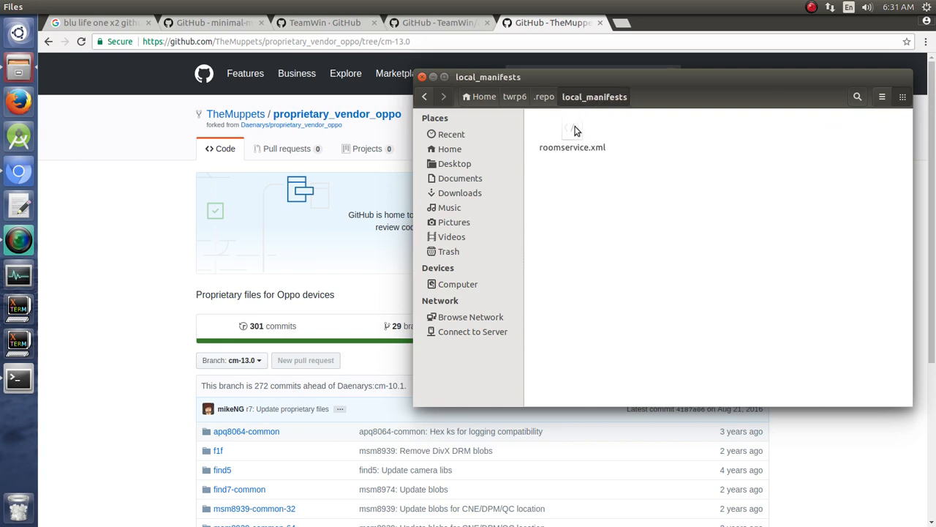
pyautogui.click(572, 132)
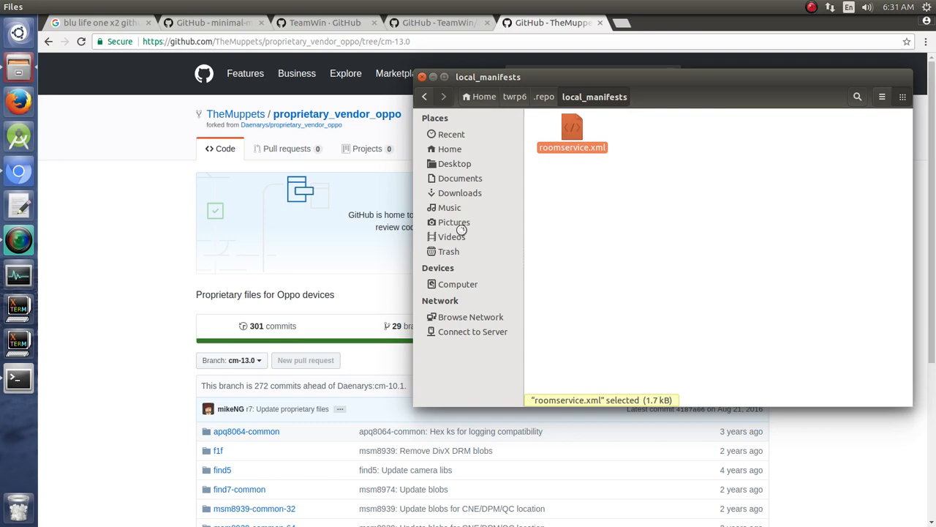
pyautogui.doubleClick(572, 132)
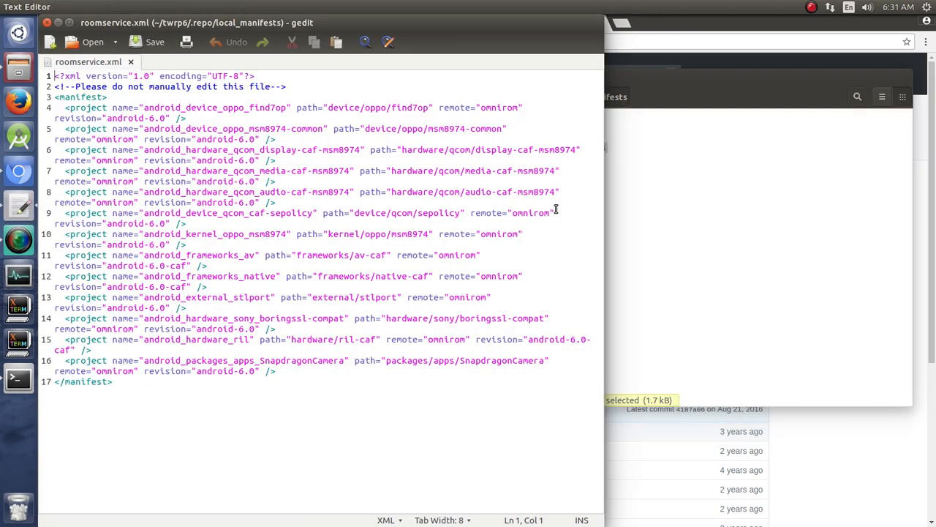
pyautogui.moveTo(275, 403)
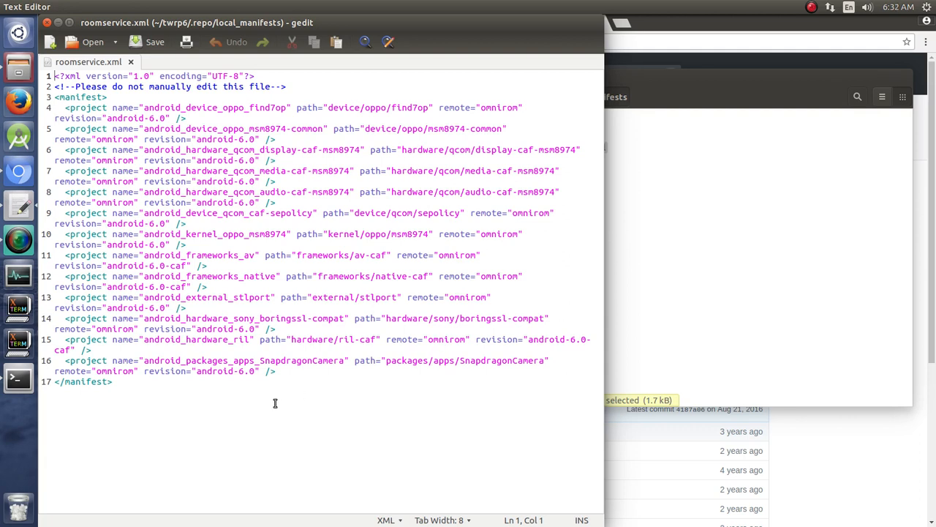
pyautogui.moveTo(688, 332)
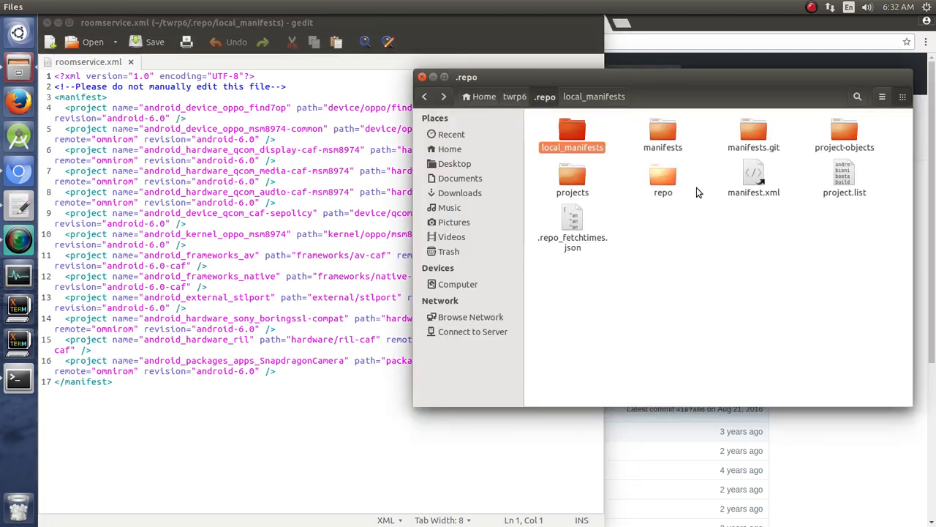
# Step: Open .repo/manifest.xml to check the github remote, then place the cursor at roomservice.xml line 16
pyautogui.doubleClick(754, 179)
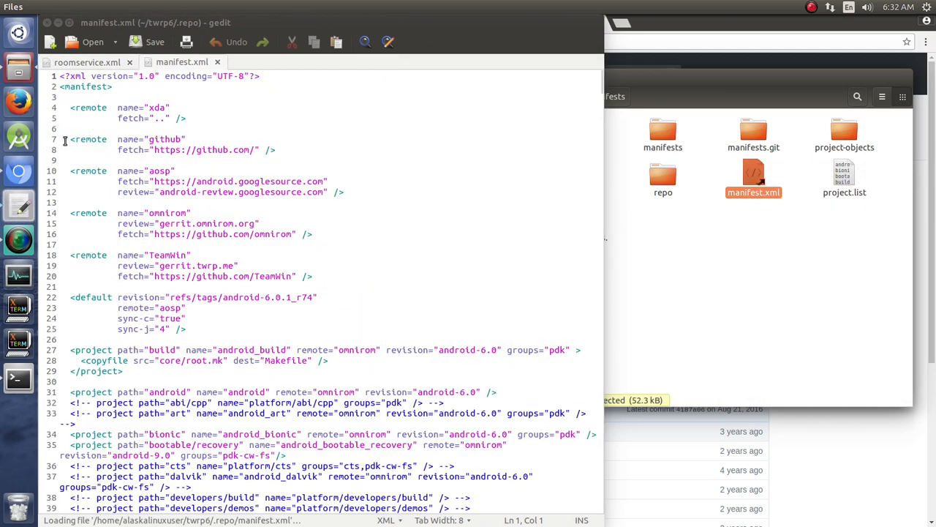
pyautogui.moveTo(71, 139); pyautogui.dragTo(276, 150)
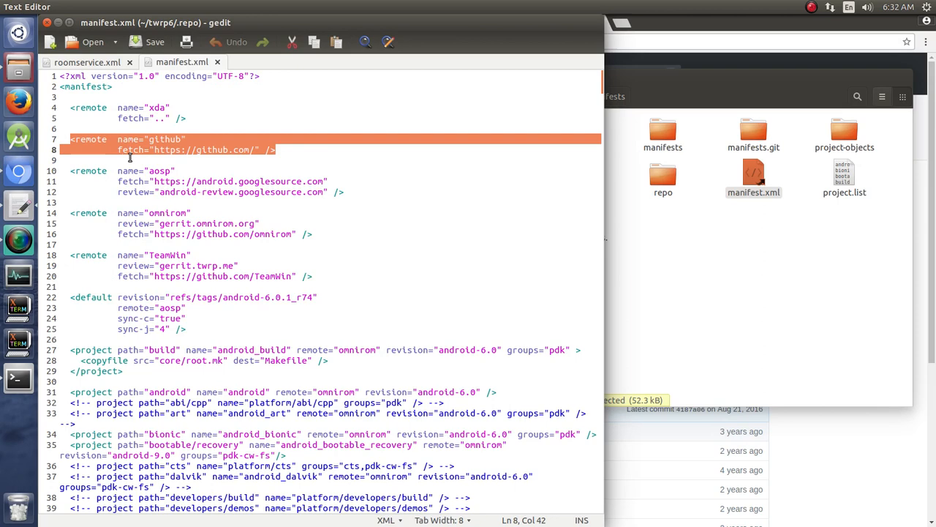
pyautogui.moveTo(466, 194)
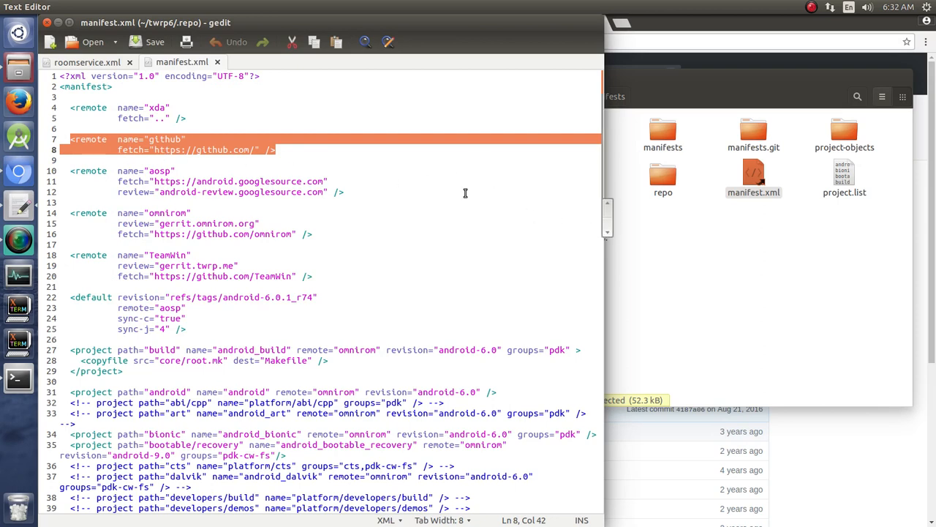
pyautogui.click(87, 61)
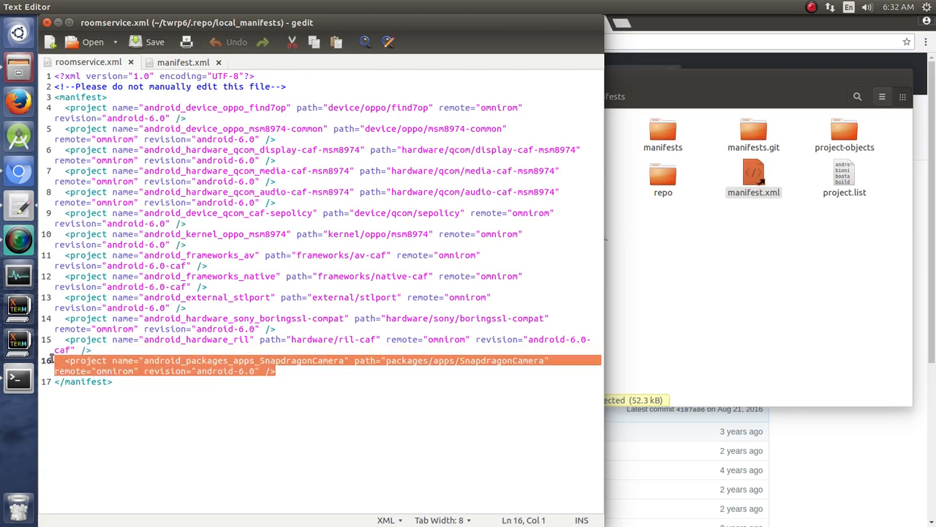
pyautogui.click(275, 371)
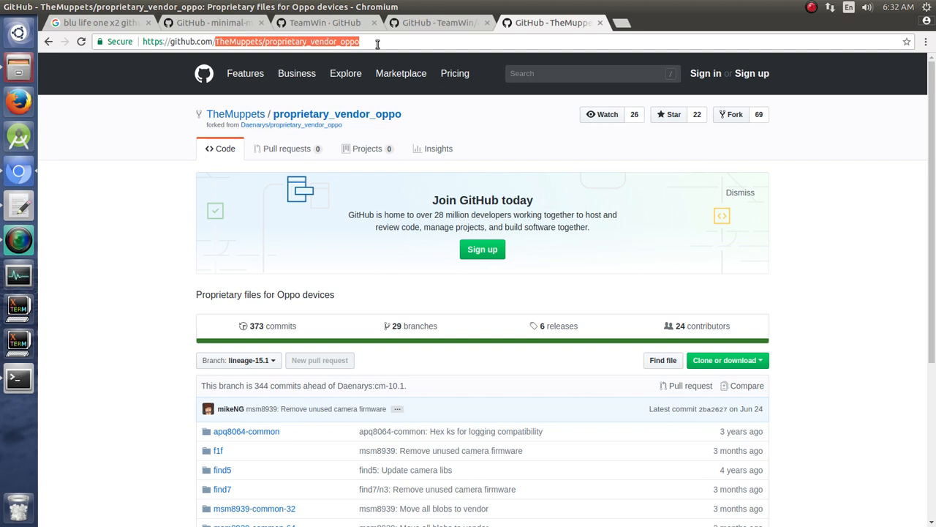
pyautogui.moveTo(371, 76)
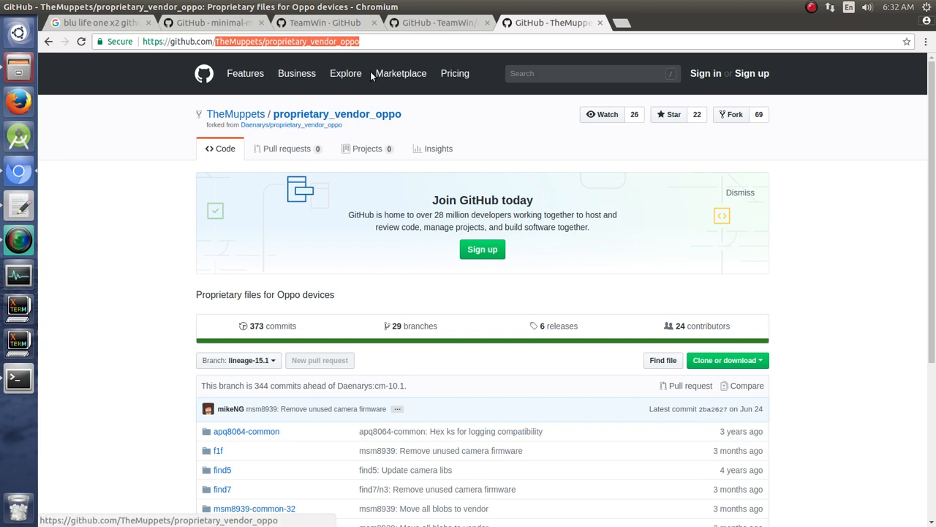
pyautogui.moveTo(433, 61)
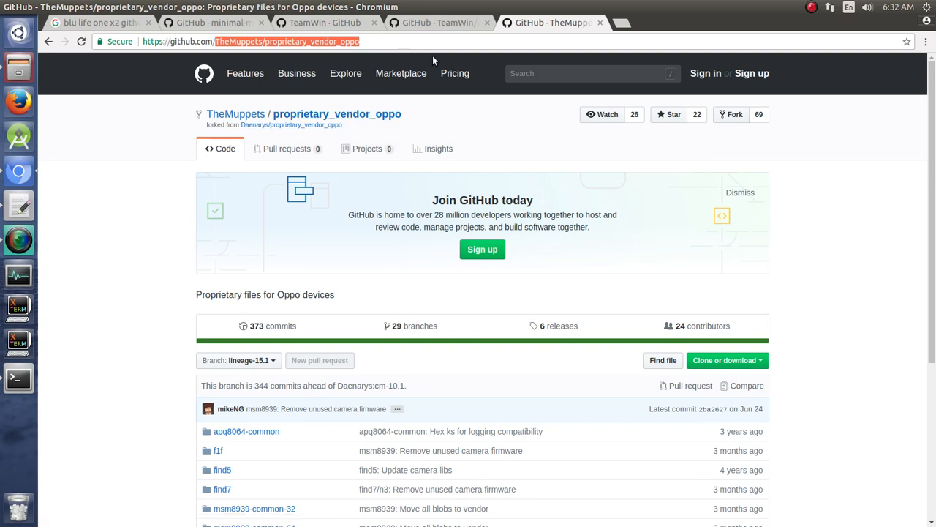
pyautogui.moveTo(19, 378)
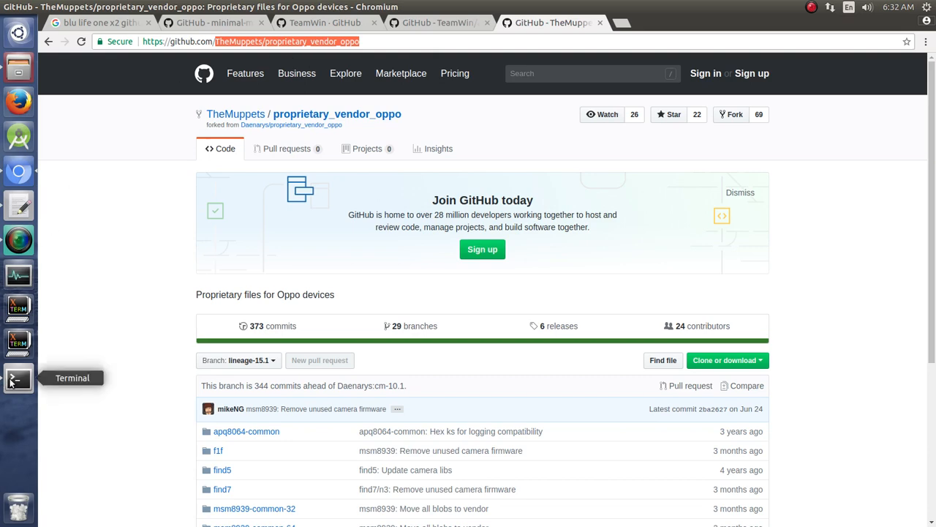
# Step: Return to gedit to keep editing roomservice.xml
pyautogui.click(18, 378)
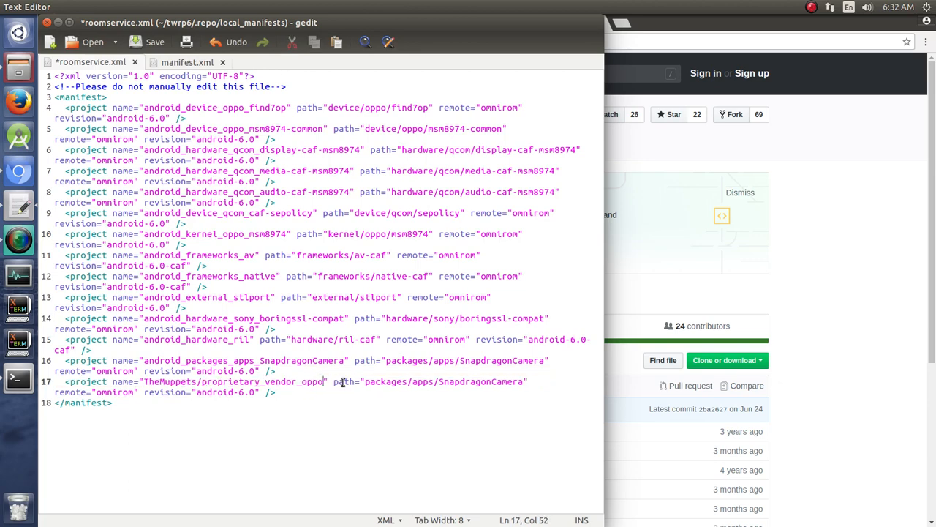
# Step: Set the new entry's path to vendor/oppo, remote to github, and revision to cm-13.0
pyautogui.doubleClick(386, 381)
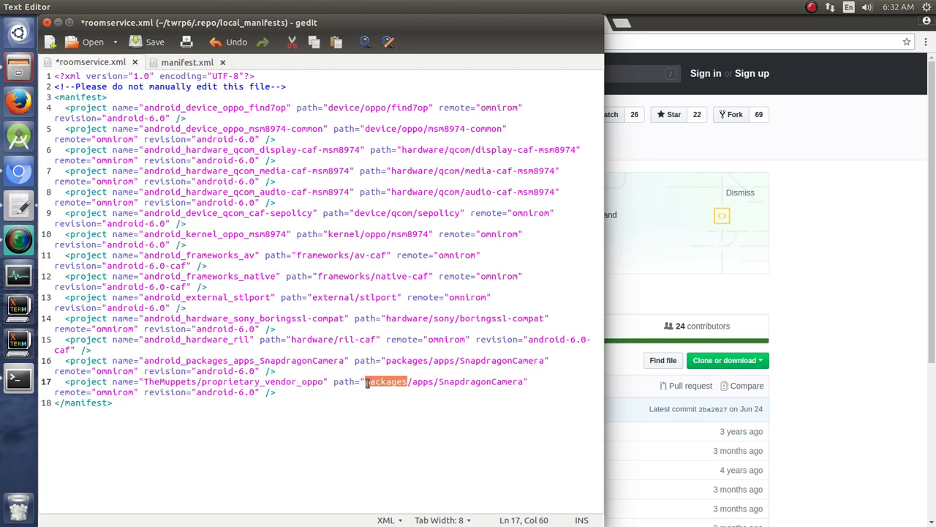
pyautogui.write('vendor')
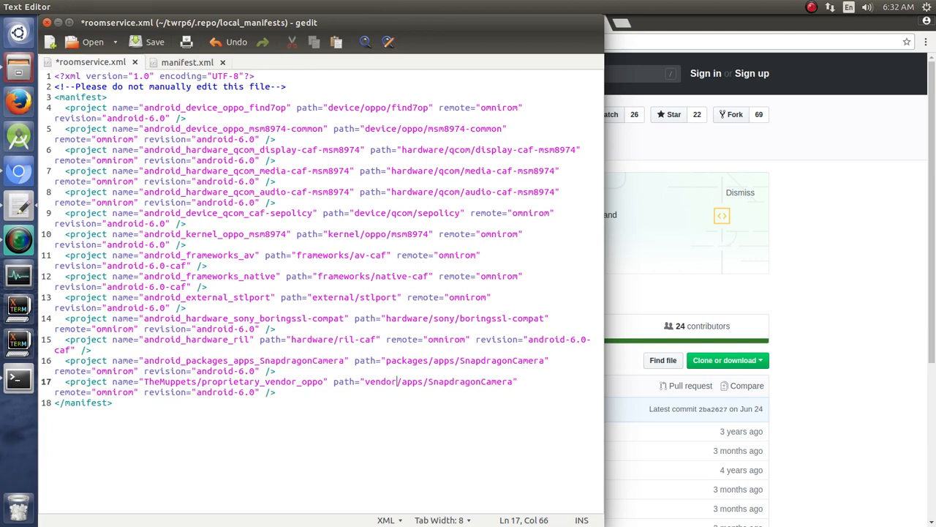
pyautogui.doubleClick(412, 381)
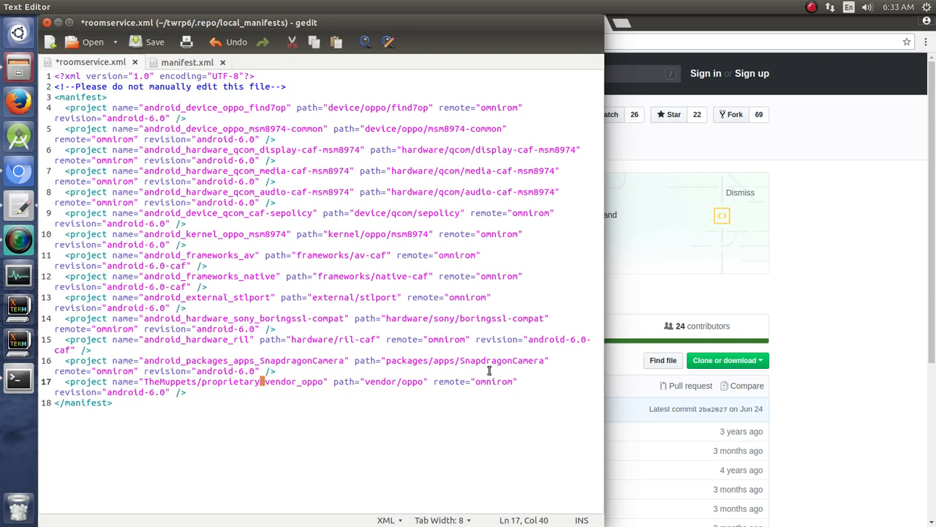
pyautogui.write('github.com/TheMuppets/proprietary_vendor_oppo')
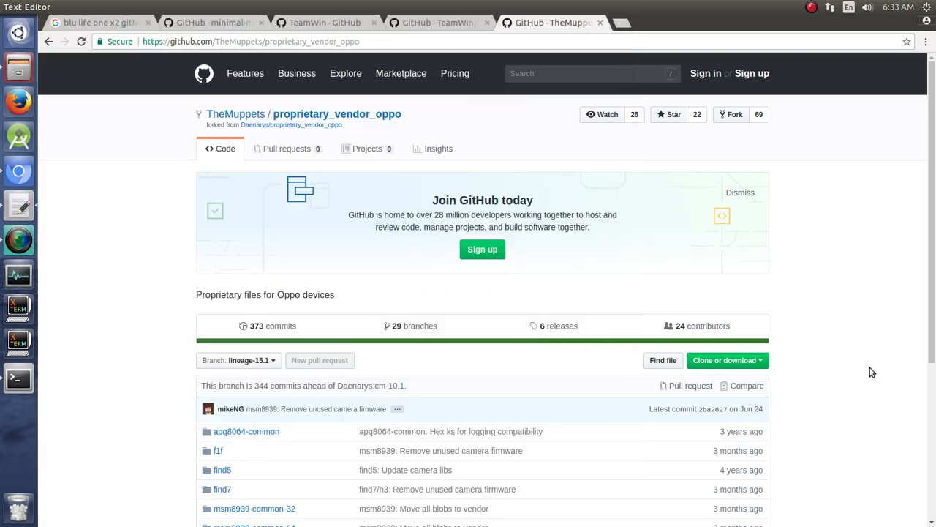
pyautogui.click(238, 360)
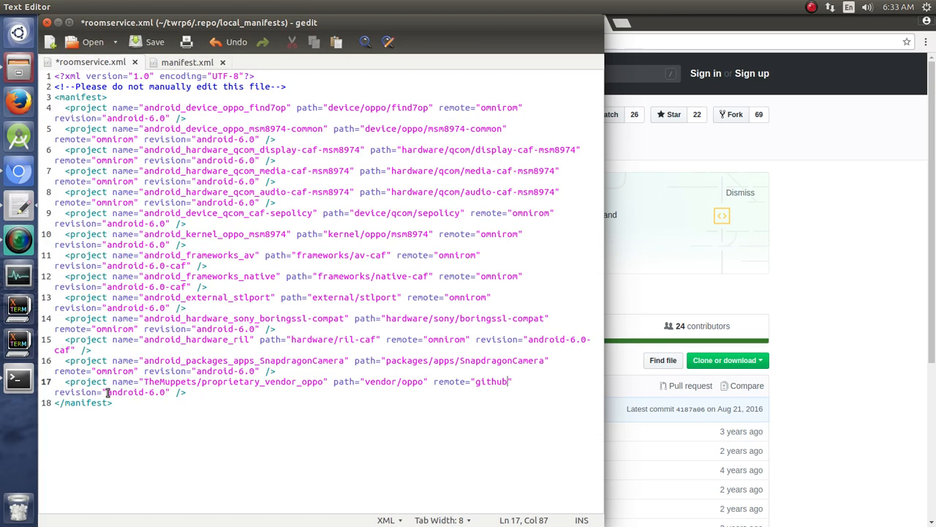
pyautogui.doubleClick(135, 392)
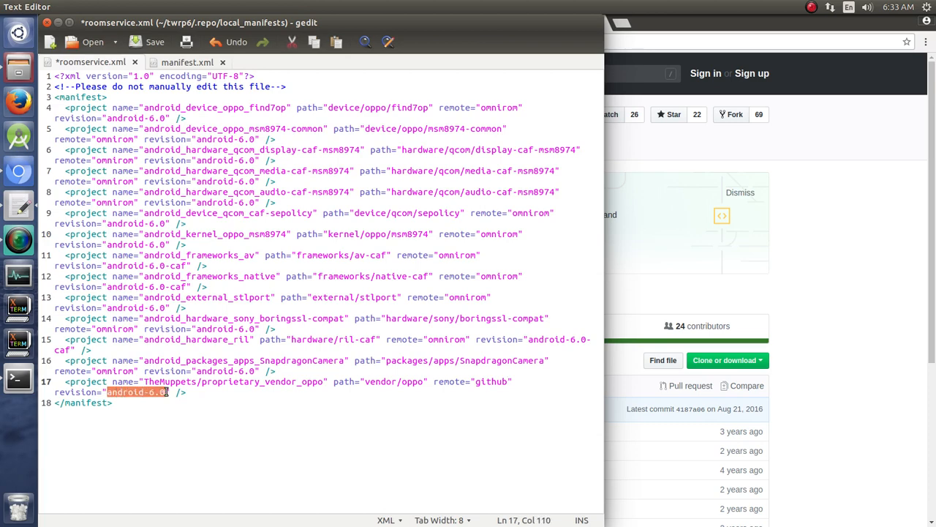
pyautogui.write('cm-13.')
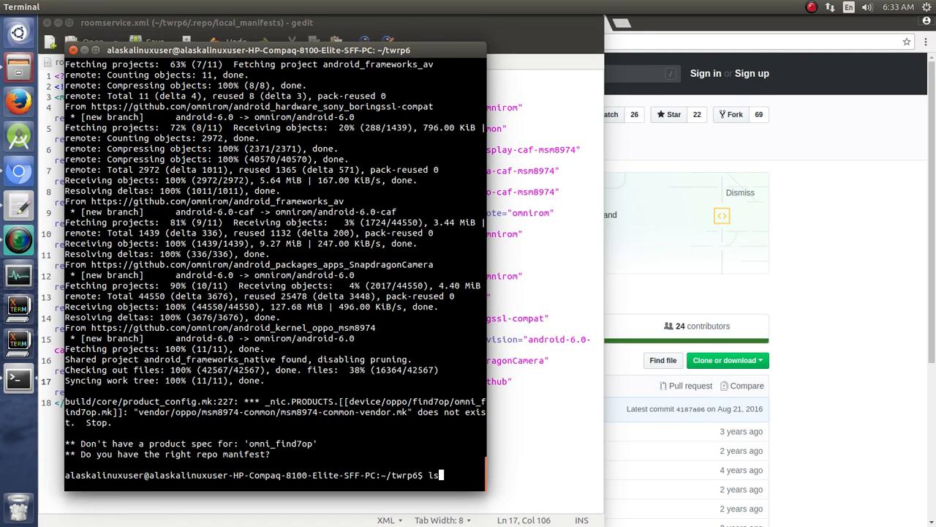
# Step: Type cd .. at the twrp6 terminal prompt
pyautogui.write('cd ..')
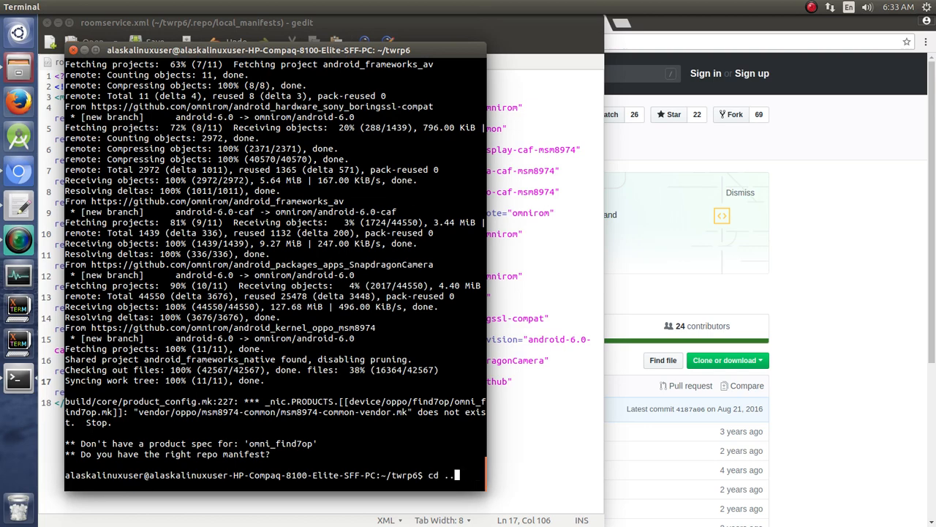